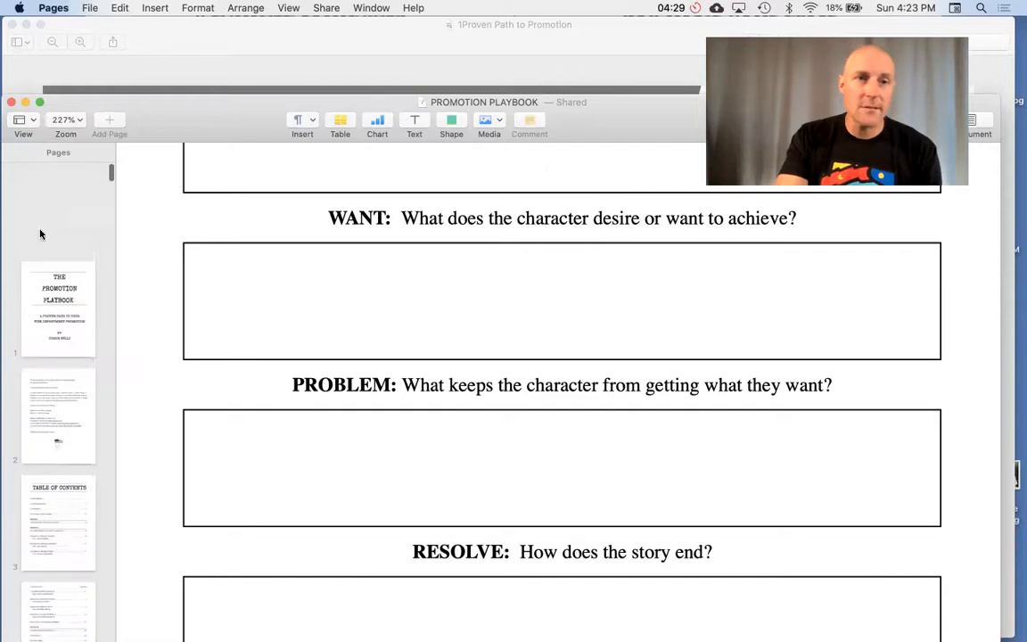
scroll("down", 3)
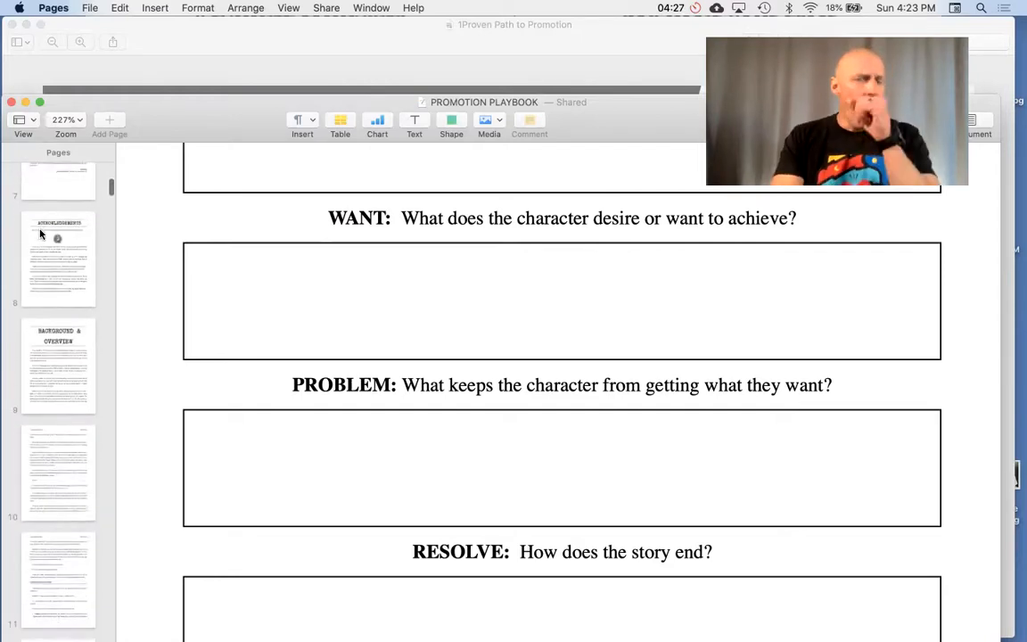
scroll("down", 3)
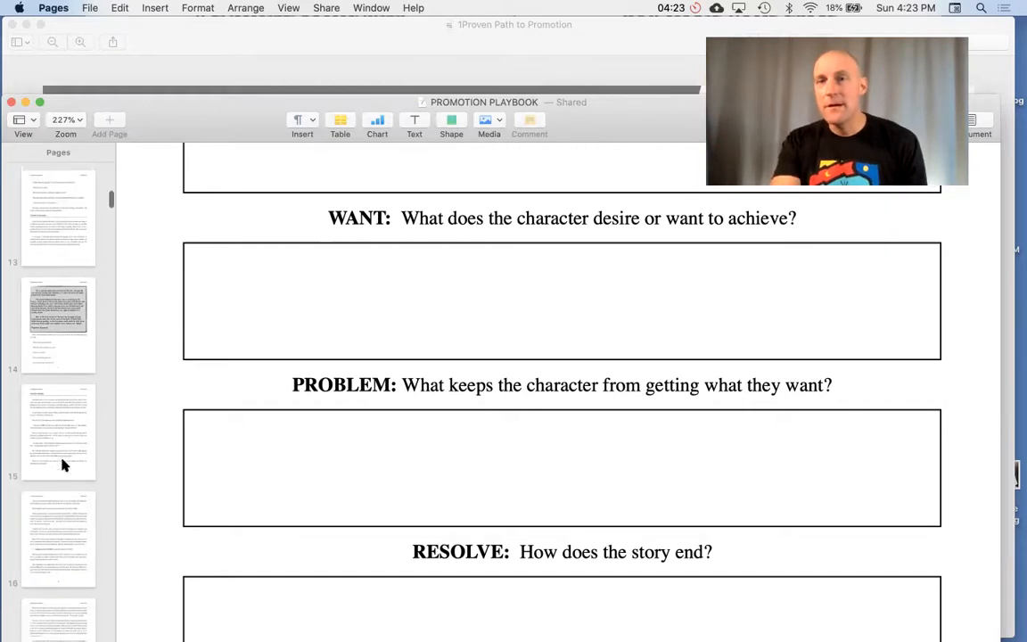
scroll("down", 3)
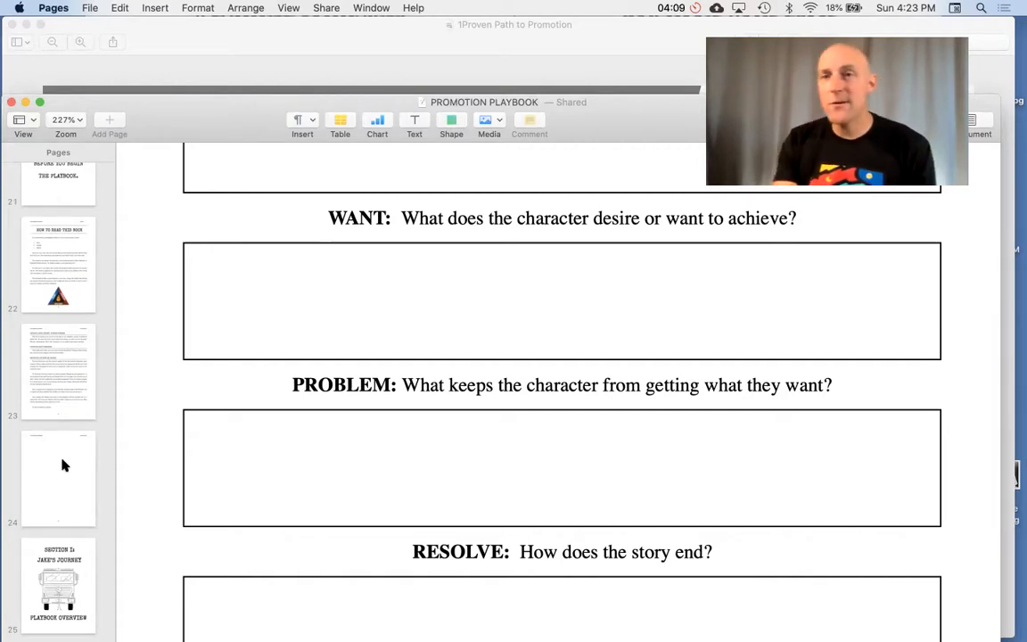
scroll("down", 3)
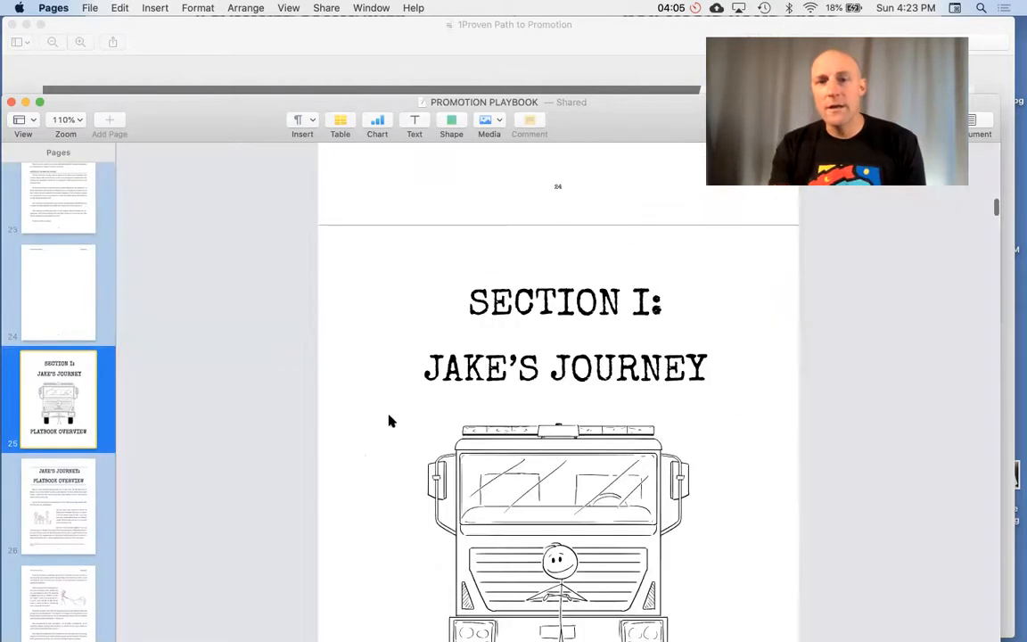
scroll("down", 3)
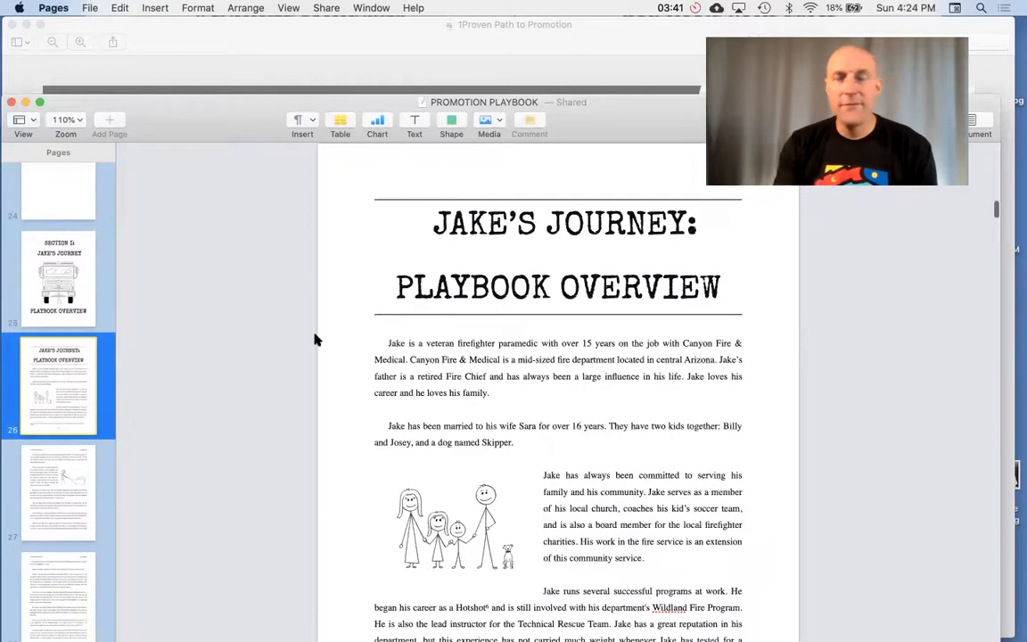
scroll("up", 3)
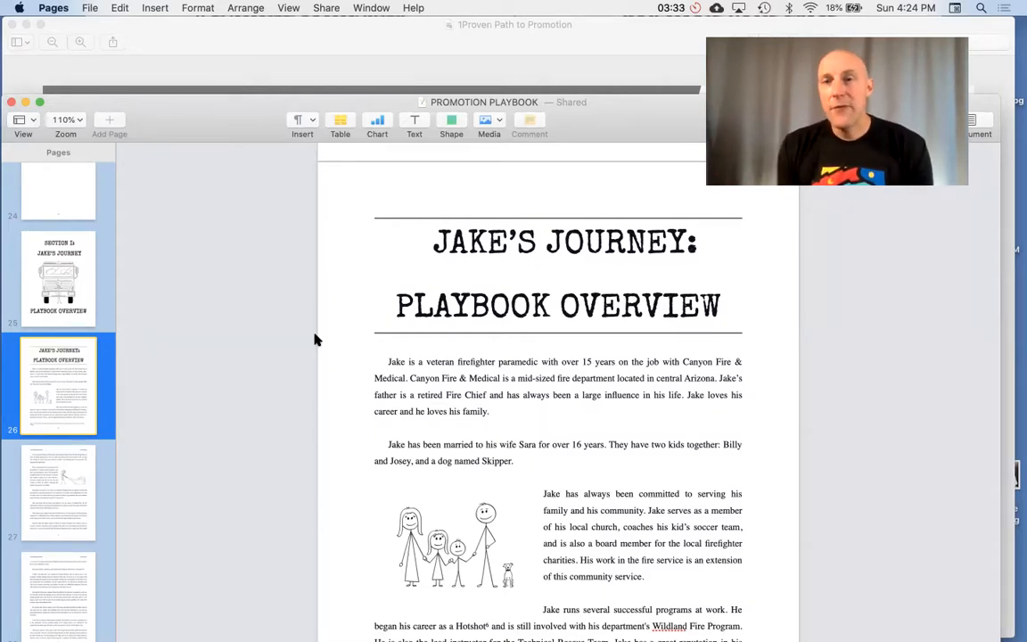
mouse_move(275, 357)
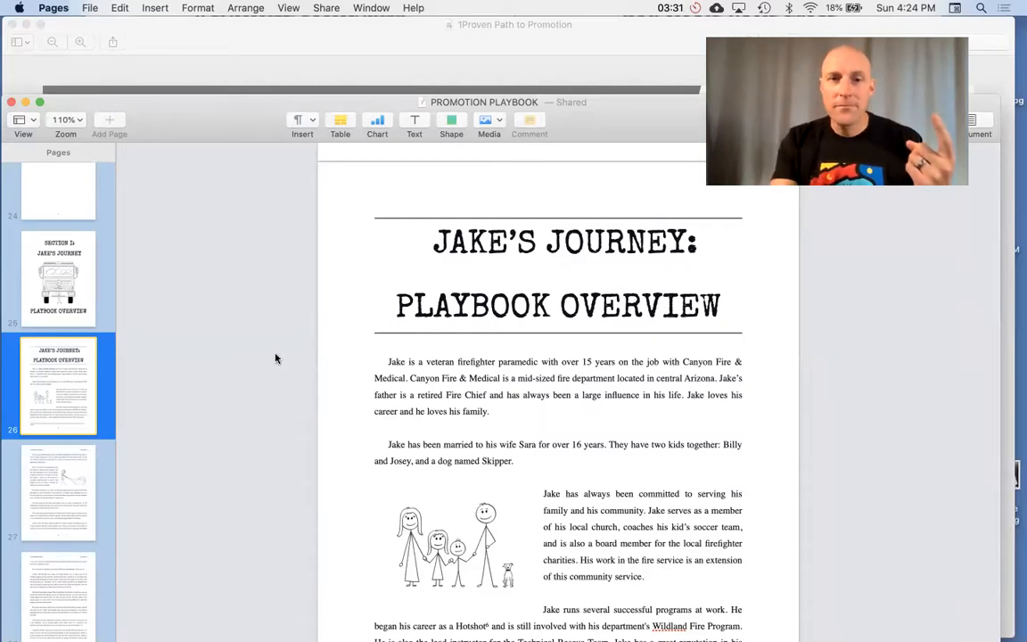
scroll("down", 3)
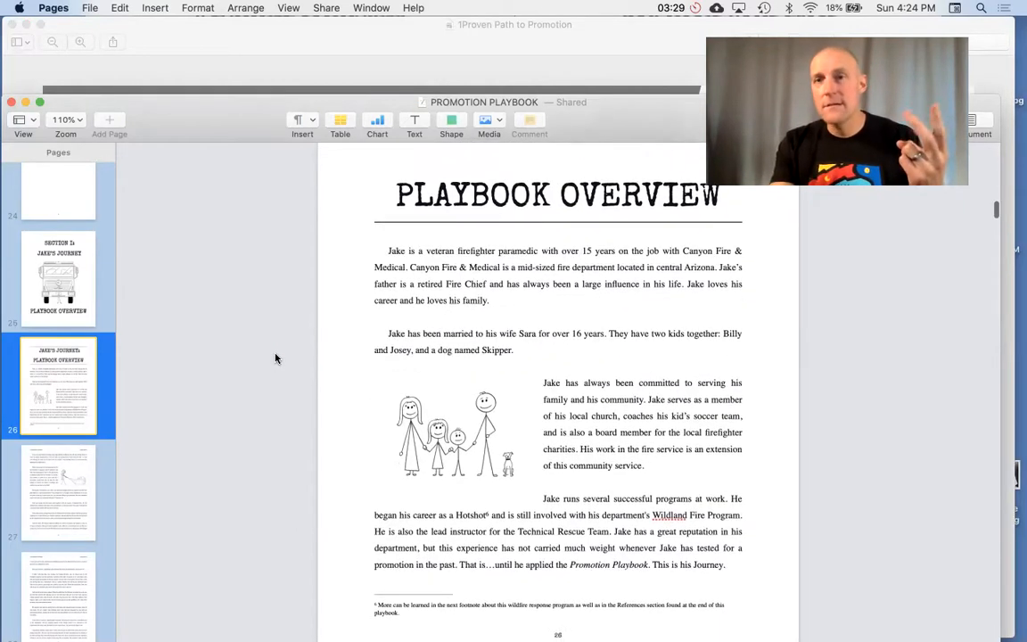
scroll("down", 3)
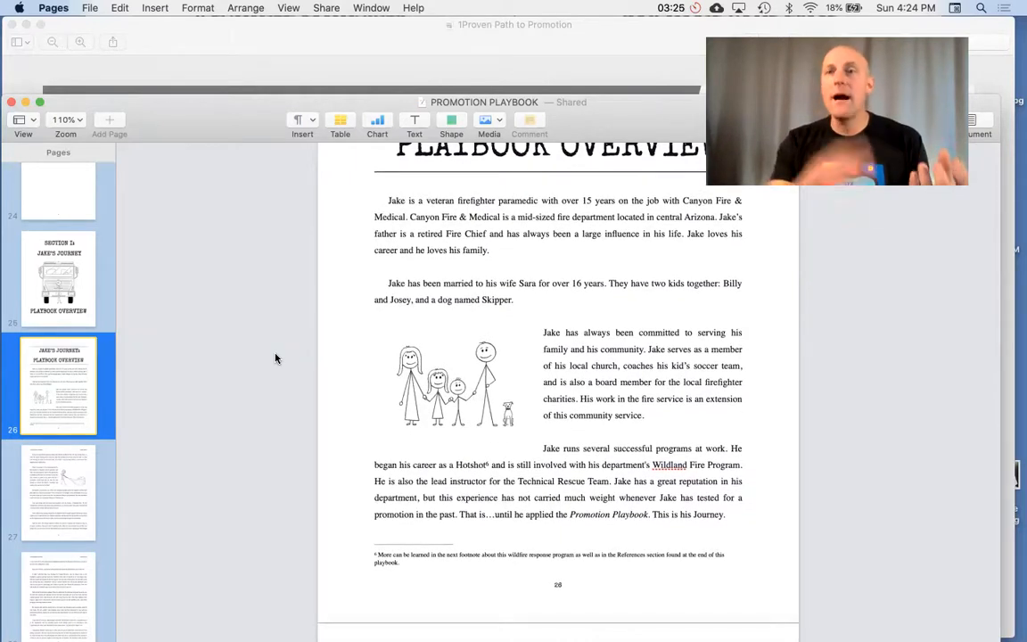
scroll("down", 3)
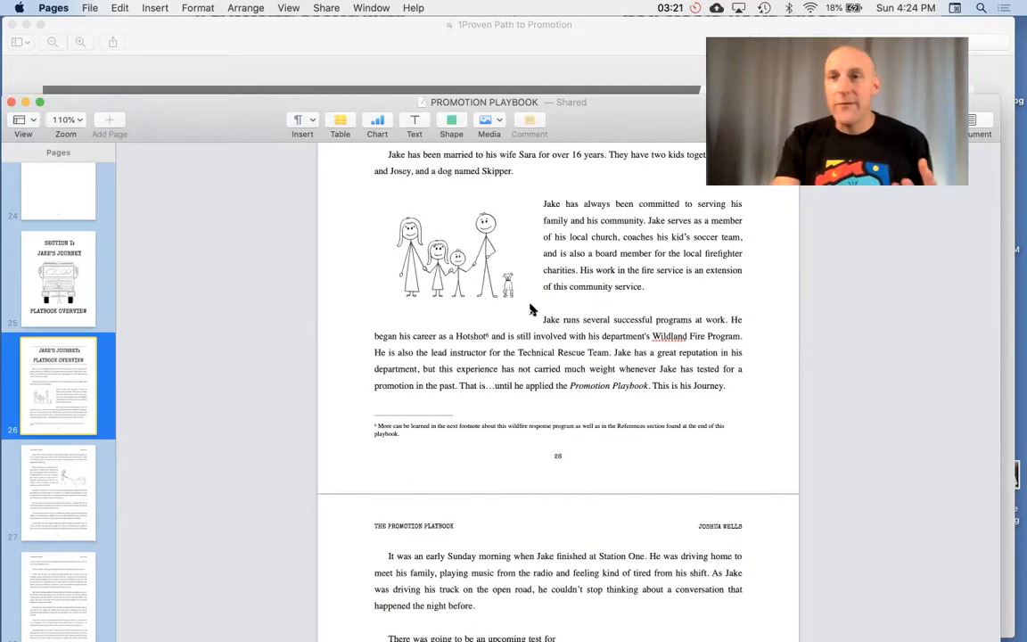
mouse_move(553, 300)
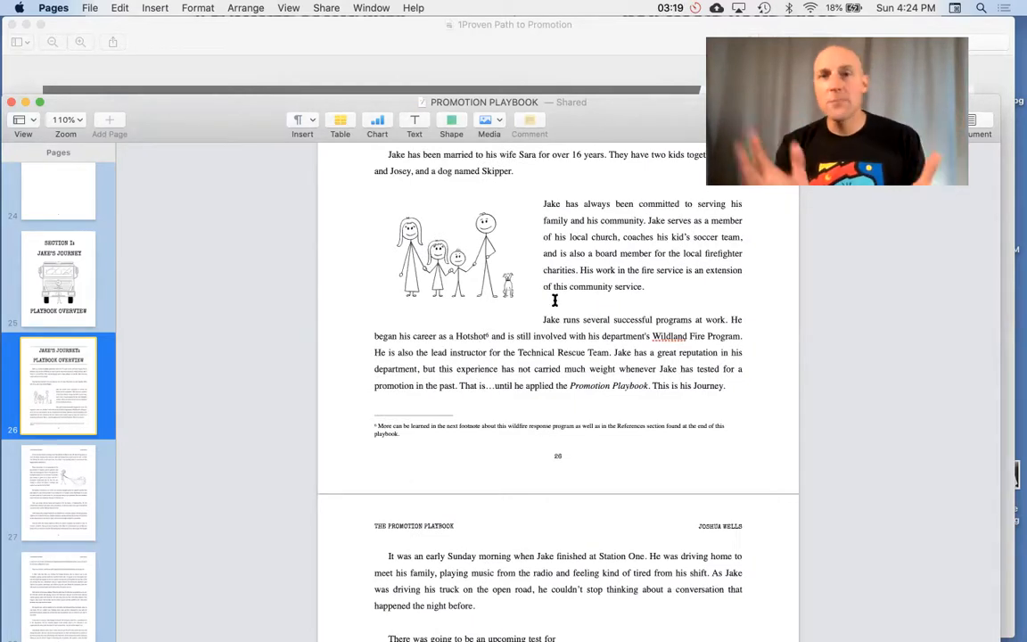
scroll("down", 3)
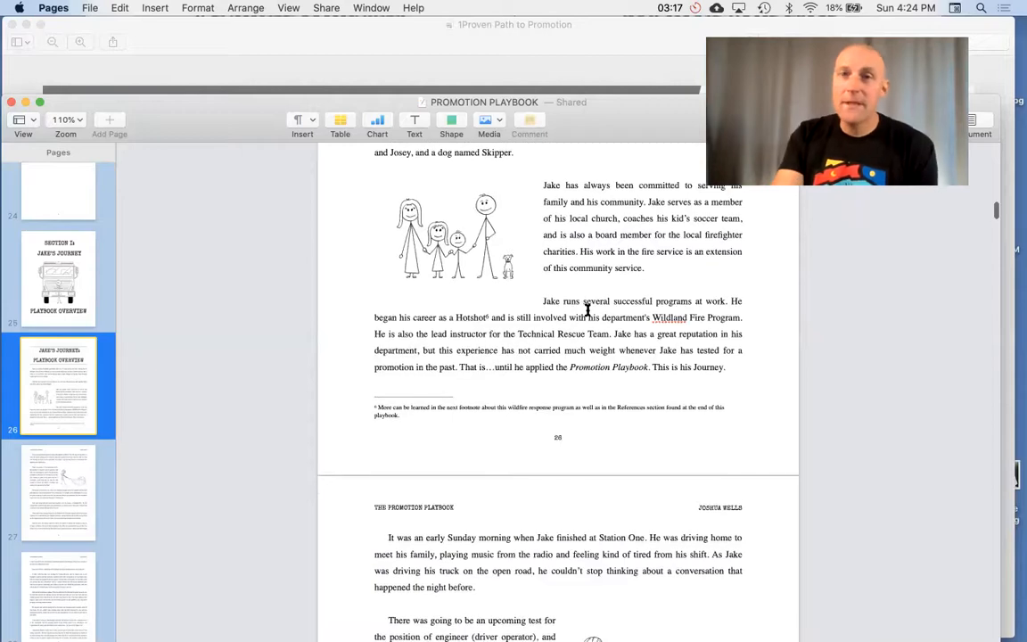
scroll("down", 3)
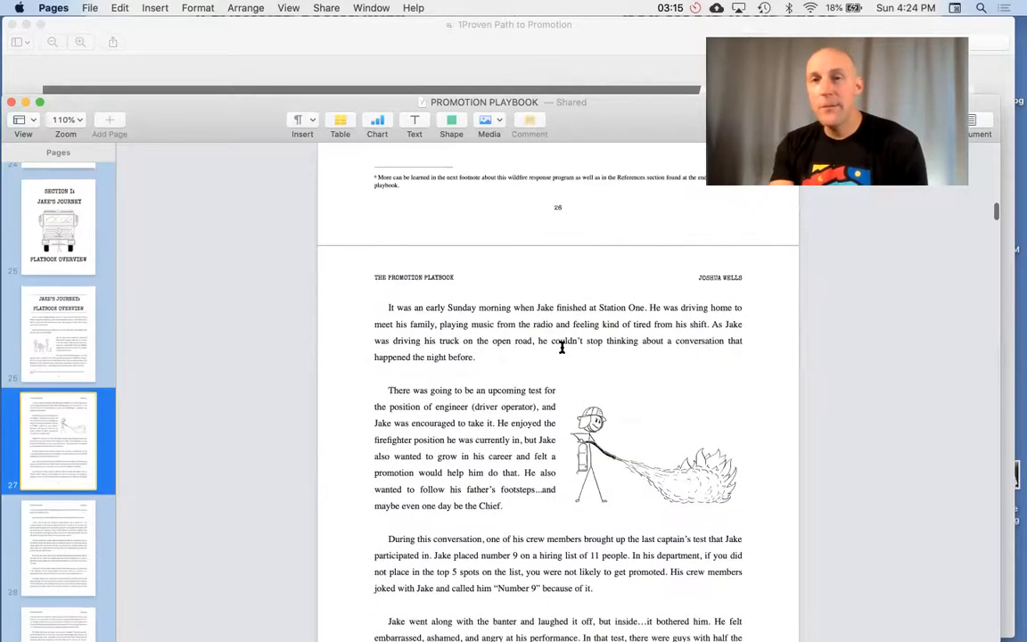
scroll("down", 3)
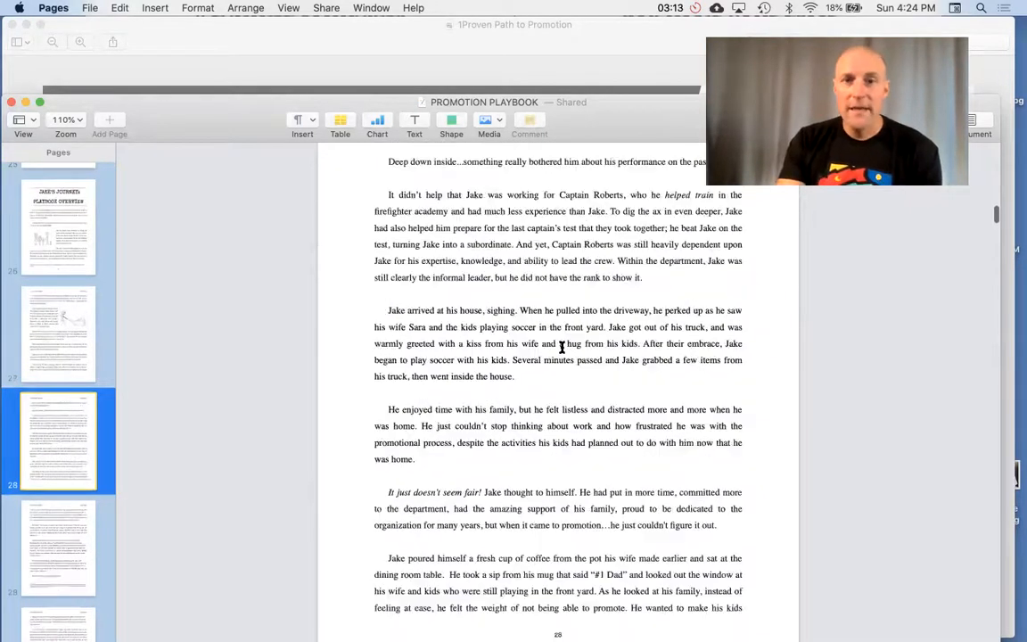
scroll("down", 3)
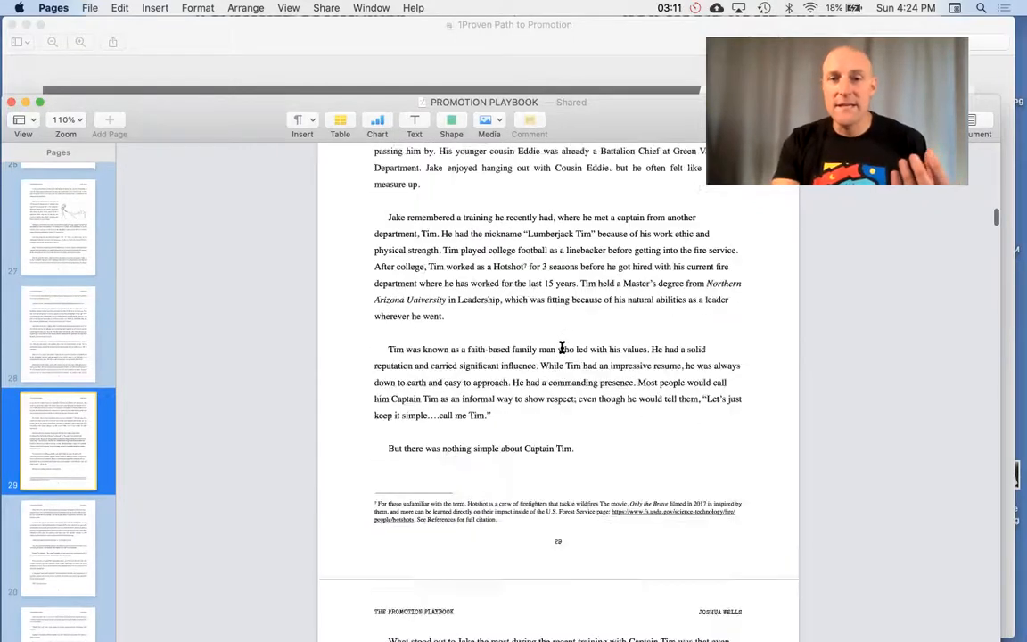
scroll("down", 3)
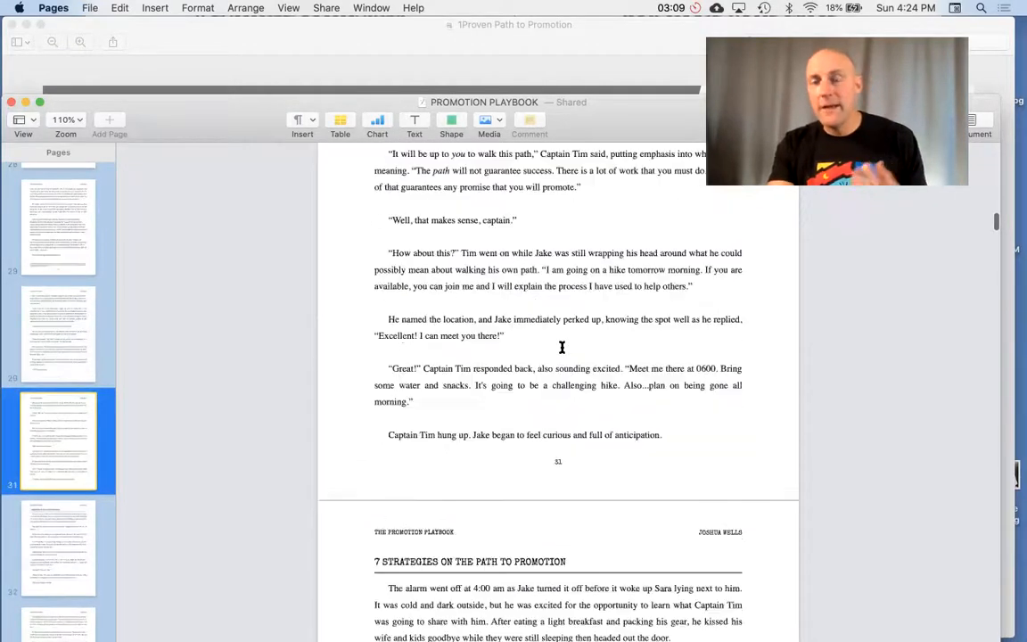
scroll("down", 3)
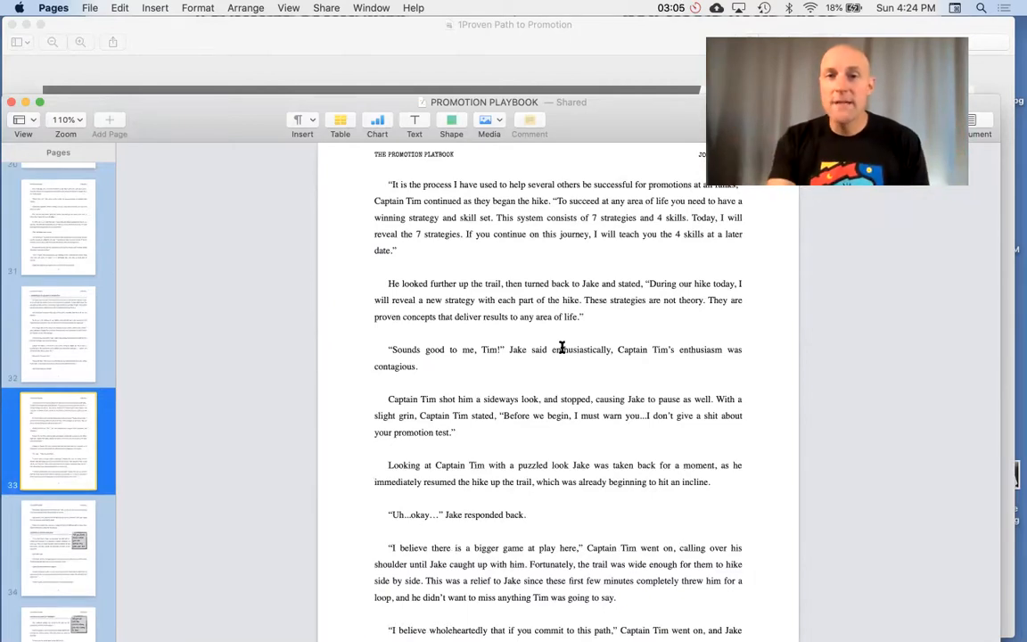
scroll("down", 3)
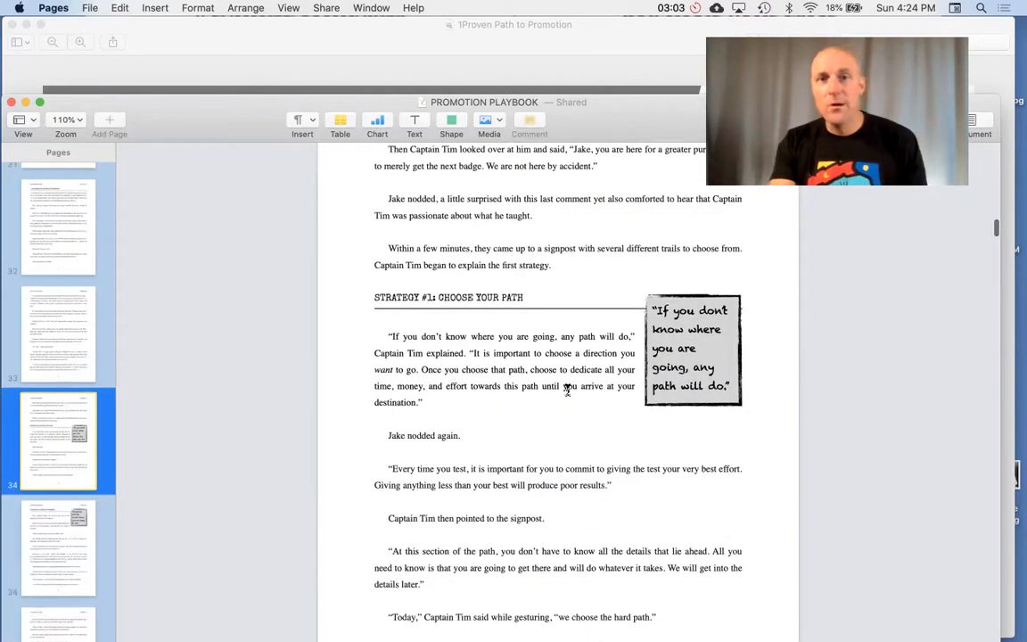
scroll("up", 3)
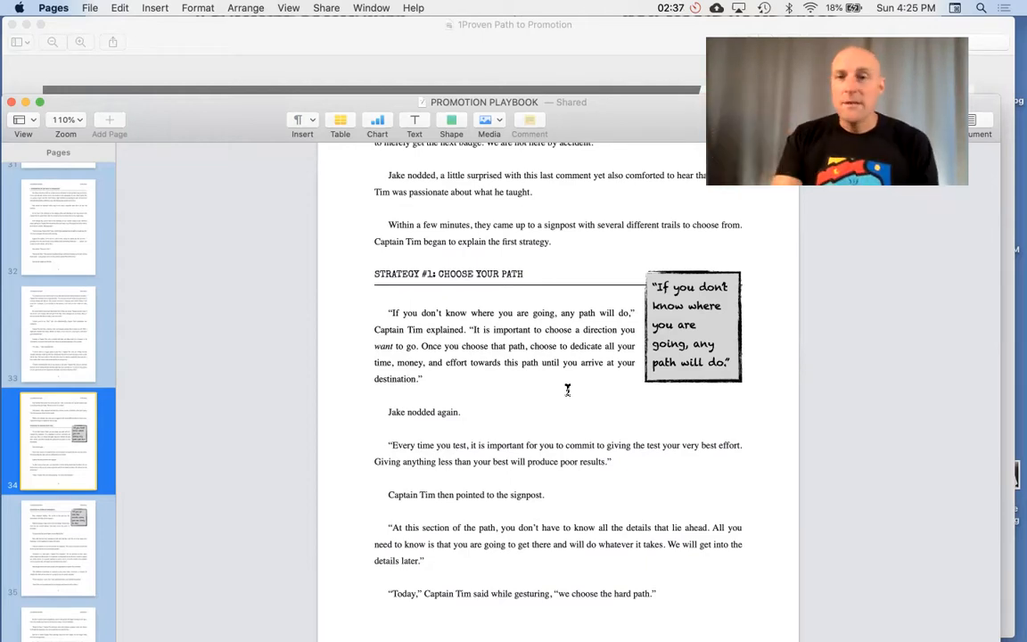
scroll("down", 3)
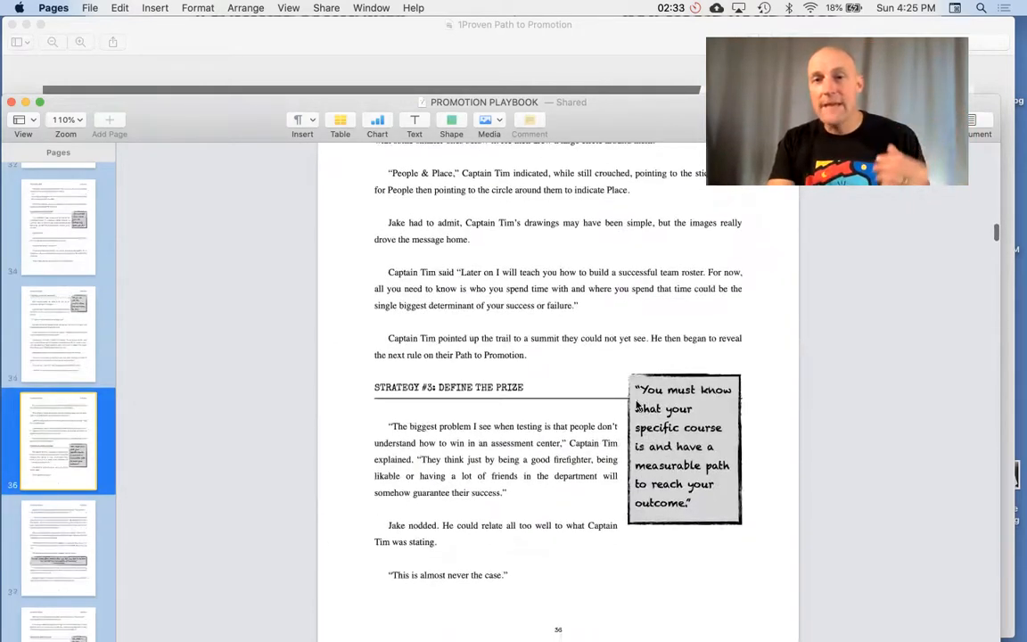
scroll("down", 3)
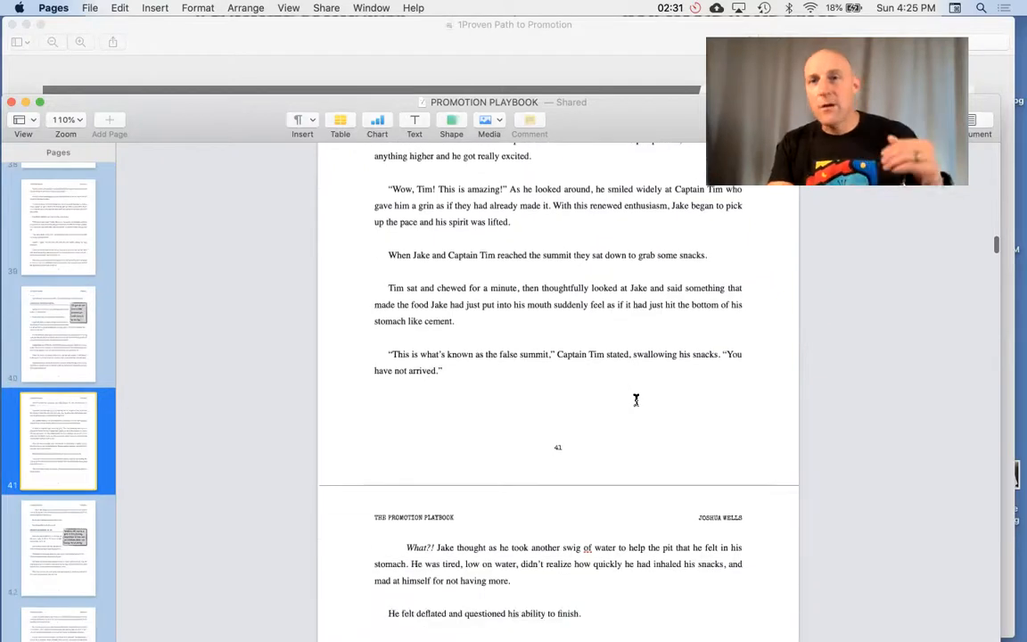
scroll("down", 3)
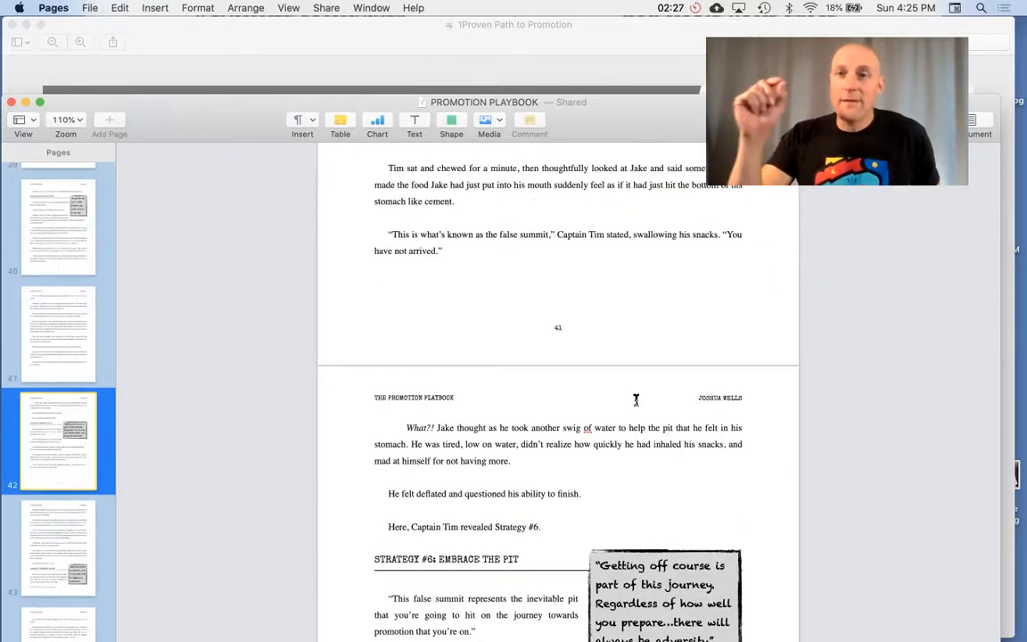
scroll("down", 3)
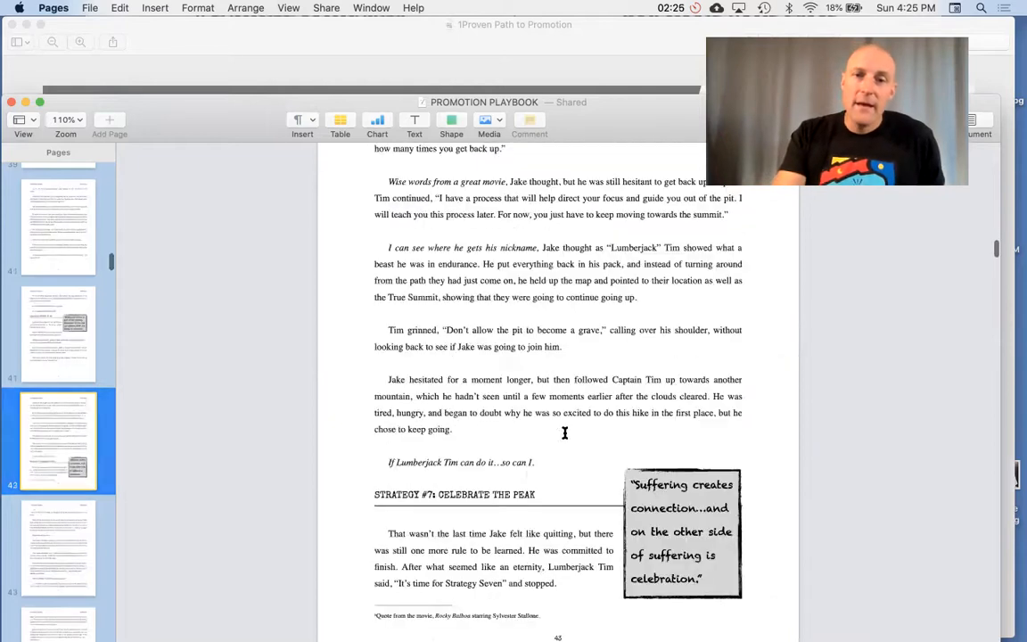
scroll("down", 3)
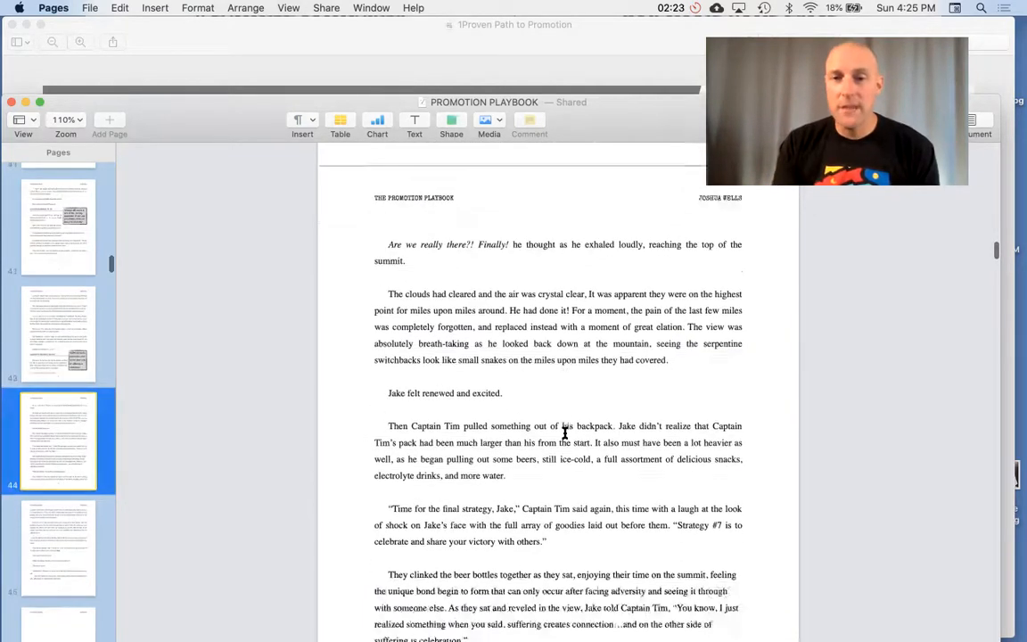
scroll("down", 3)
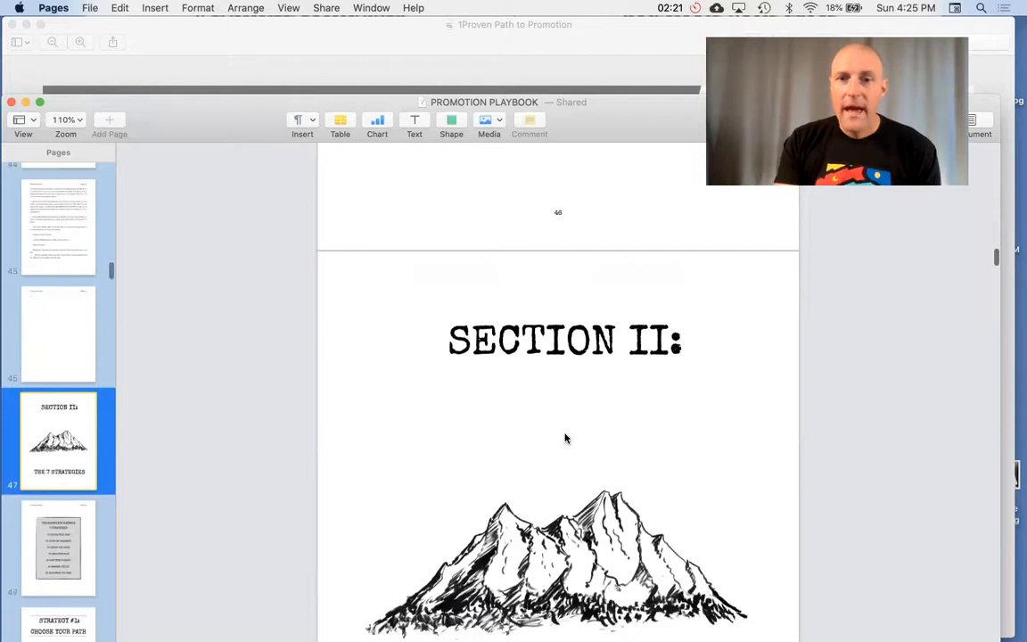
scroll("down", 3)
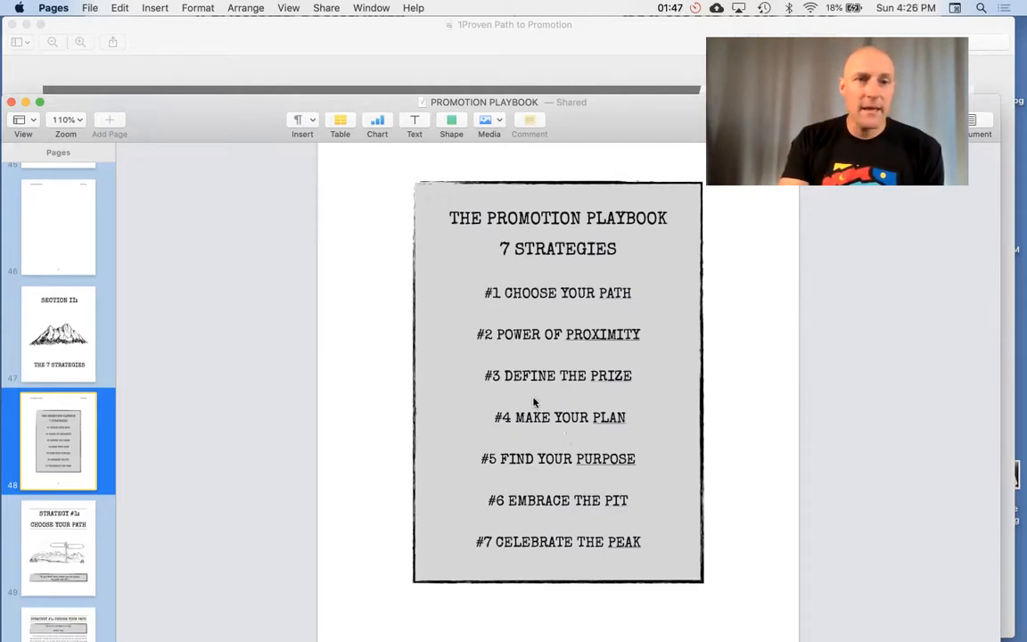
scroll("up", 3)
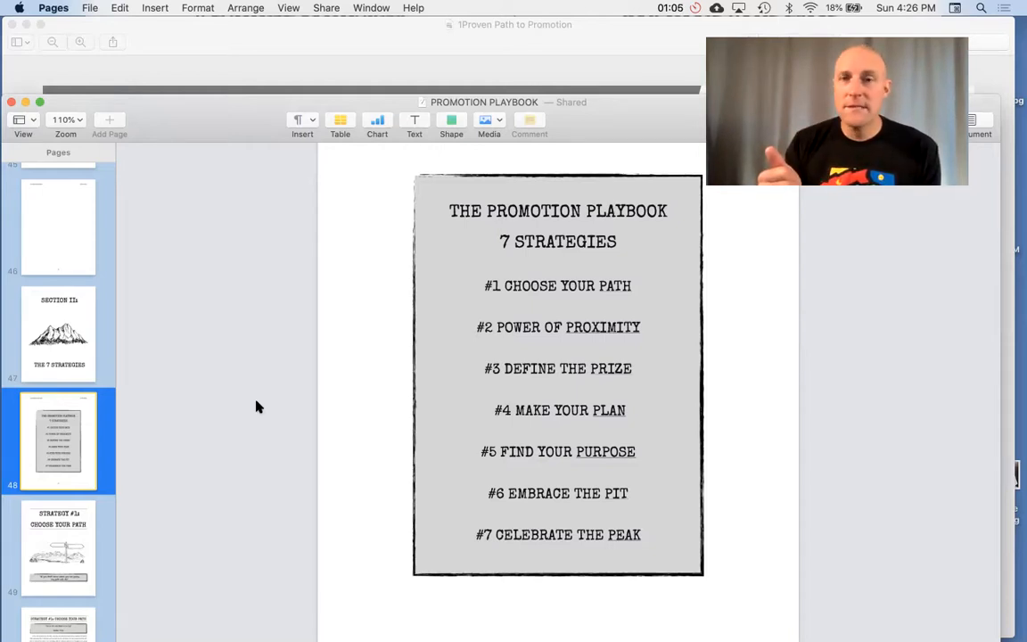
mouse_move(267, 373)
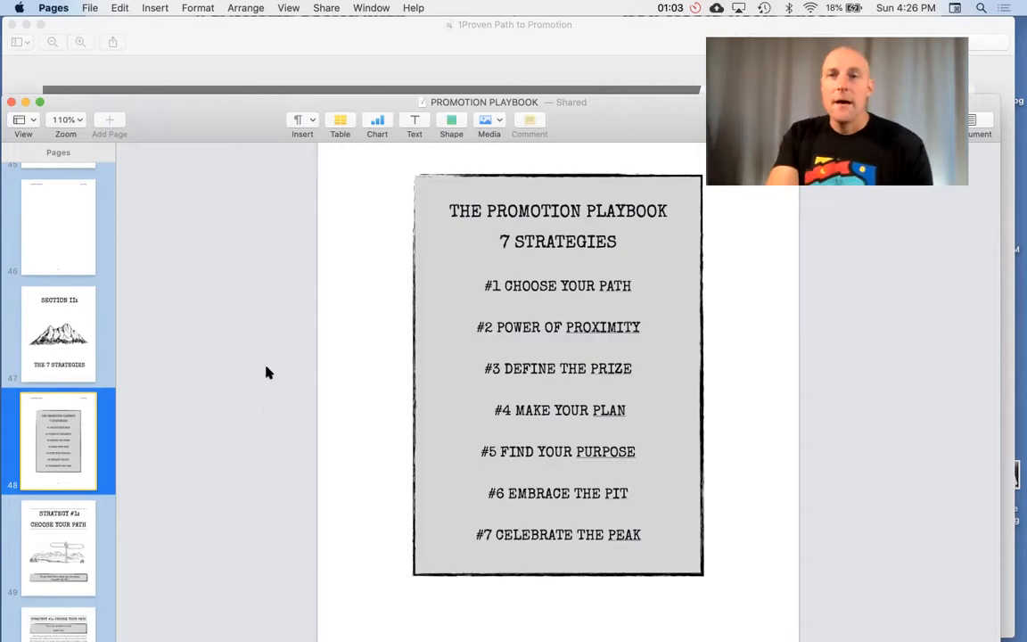
mouse_move(332, 366)
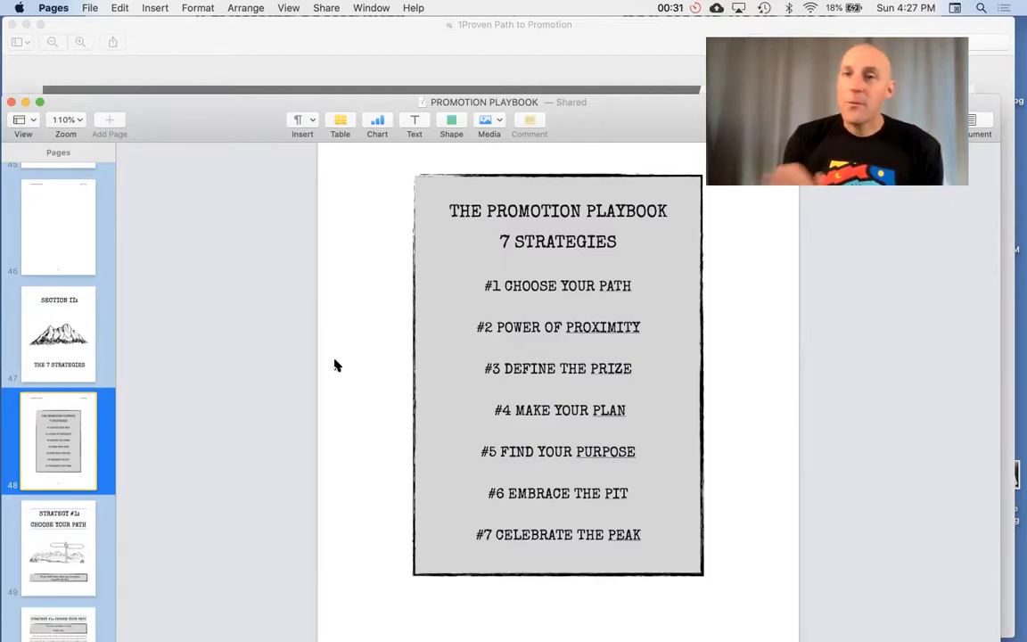
mouse_move(539, 18)
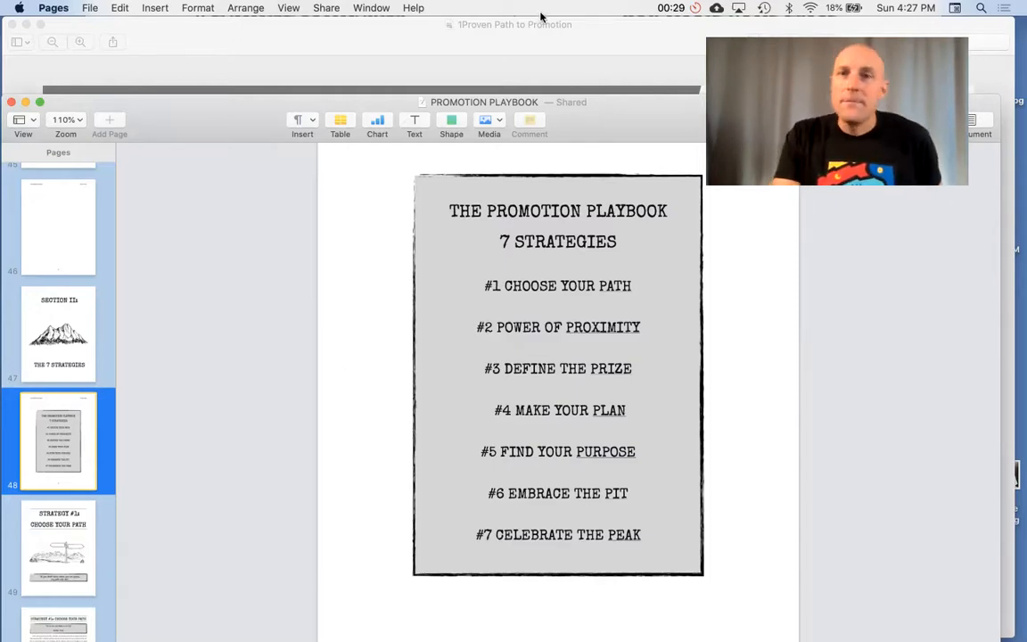